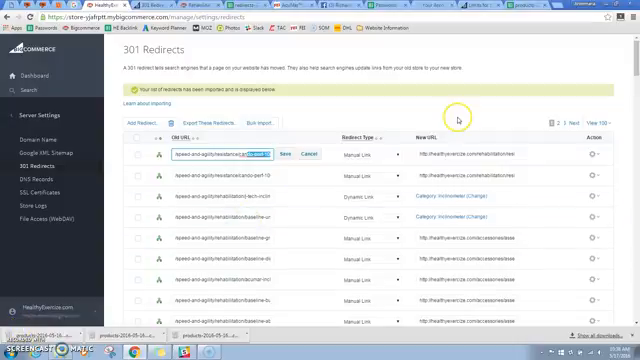
{"action": "mouse_move", "coordinate": [456, 118]}
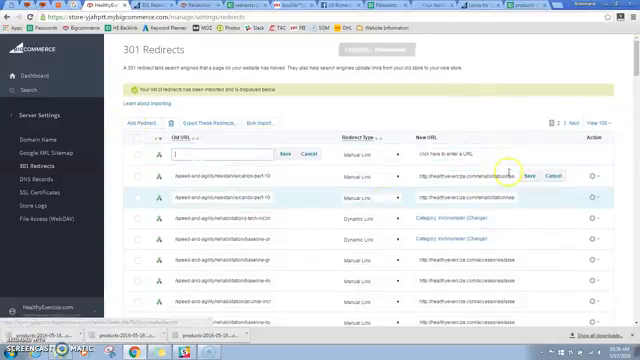
Try saving the blank redirect, dismiss the identical-URL warning, and edit the first redirect's URL
{"action": "left_click", "coordinate": [470, 155]}
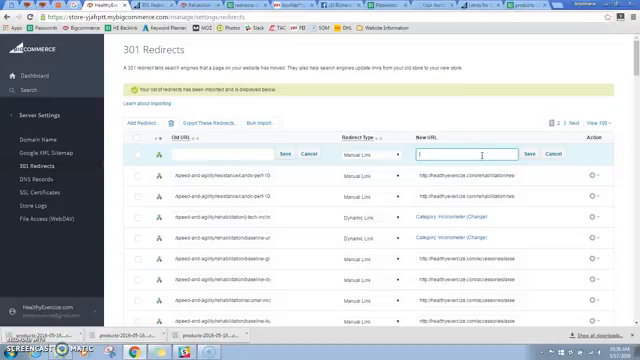
{"action": "mouse_move", "coordinate": [255, 153]}
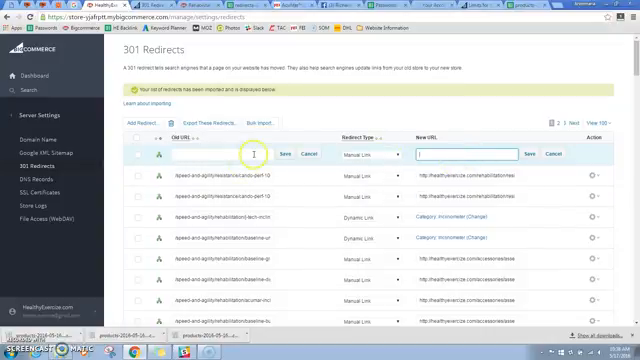
{"action": "left_click", "coordinate": [281, 151]}
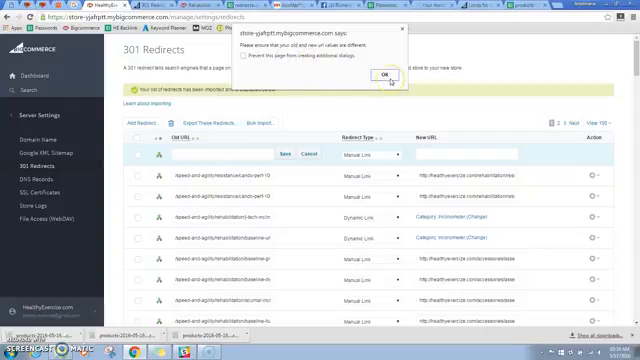
{"action": "left_click", "coordinate": [382, 77]}
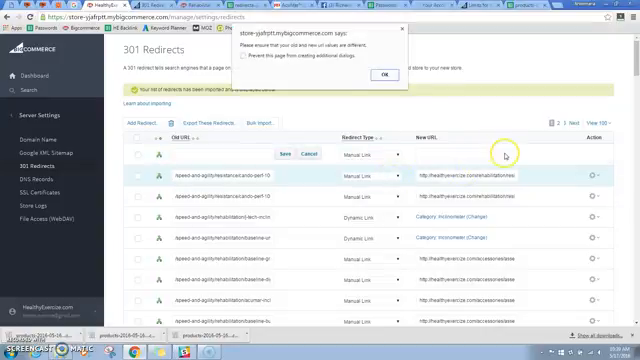
{"action": "left_click", "coordinate": [382, 76]}
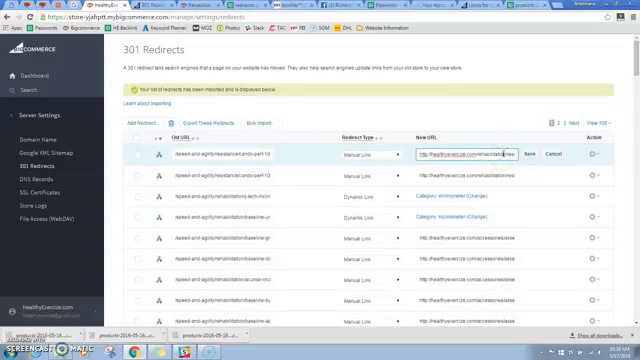
{"action": "left_click", "coordinate": [370, 155]}
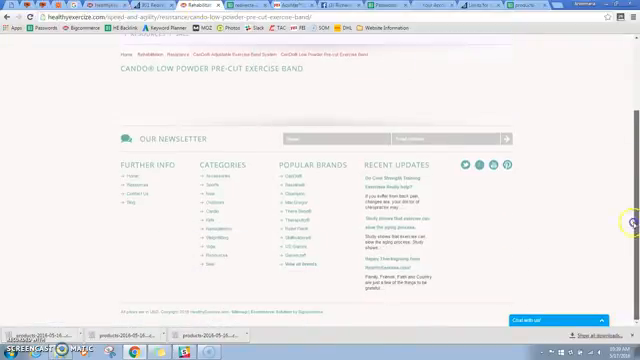
{"action": "scroll", "scroll_direction": "up", "scroll_amount": 3}
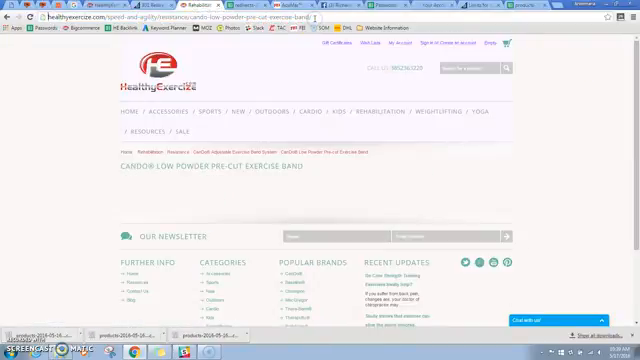
{"action": "key", "text": "Return"}
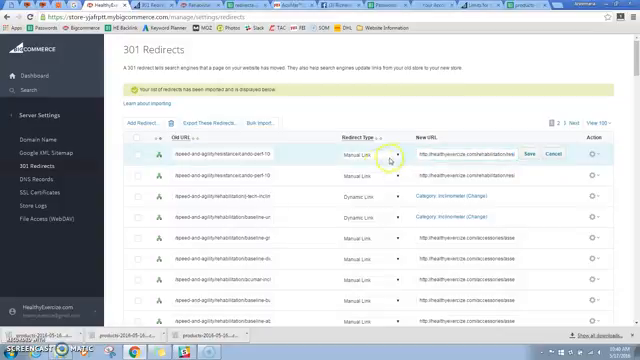
Make the first redirect a Dynamic Link to the Cardio > Medicine Balls category
{"action": "left_click", "coordinate": [375, 157]}
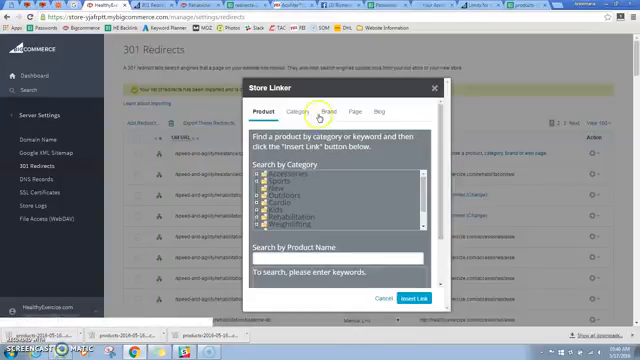
{"action": "left_click", "coordinate": [294, 110]}
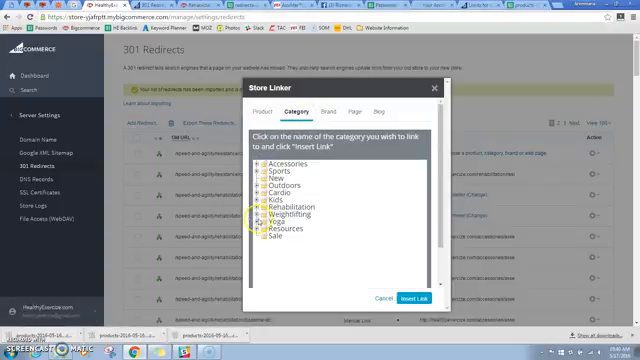
{"action": "left_click", "coordinate": [265, 217]}
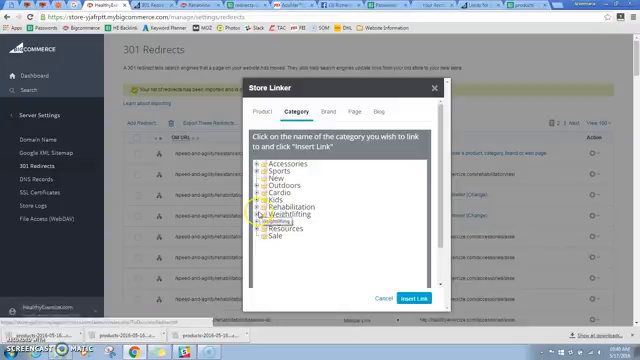
{"action": "left_click", "coordinate": [262, 190]}
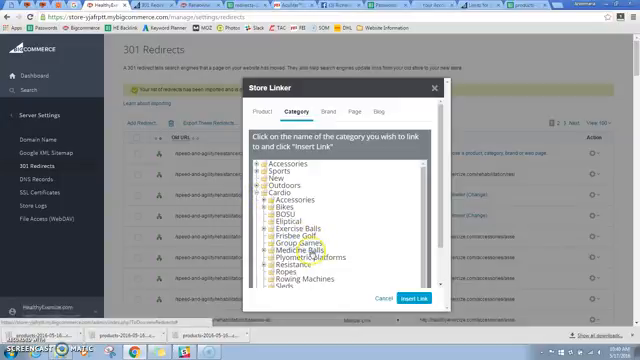
{"action": "left_click", "coordinate": [313, 249]}
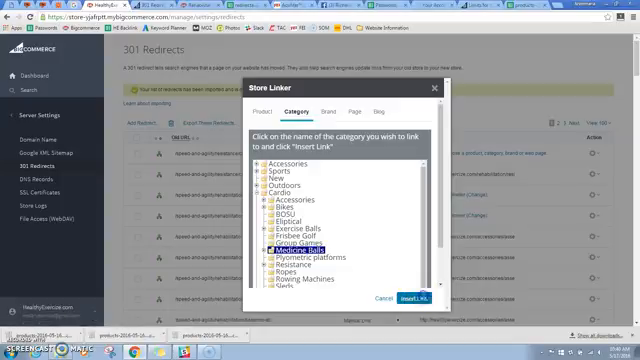
{"action": "left_click", "coordinate": [433, 301]}
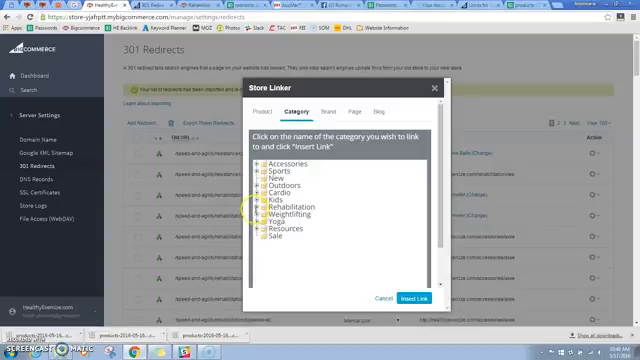
Relink it to Rehabilitation > Resistance Bands > Exercise Bands instead
{"action": "left_click", "coordinate": [264, 207]}
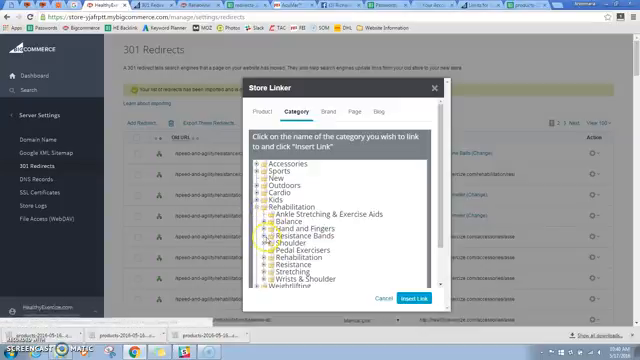
{"action": "left_click", "coordinate": [259, 237]}
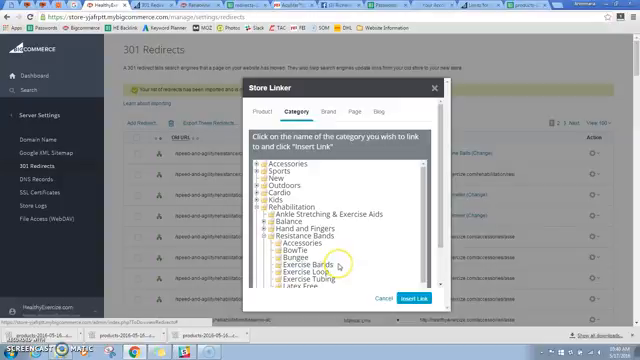
{"action": "left_click", "coordinate": [431, 298]}
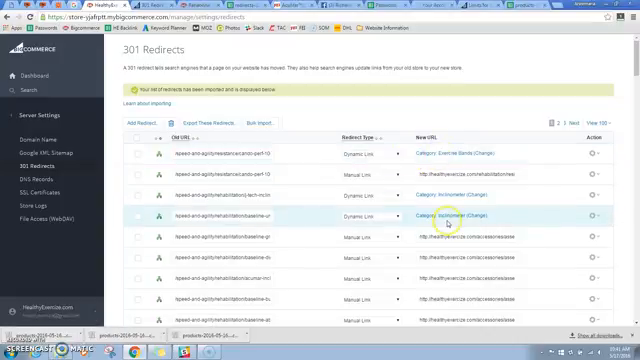
{"action": "scroll", "scroll_direction": "down", "scroll_amount": 3}
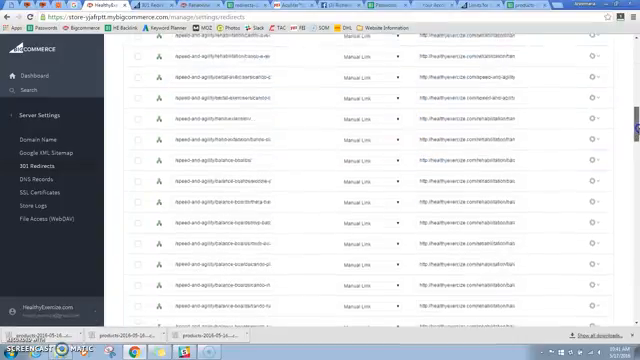
{"action": "scroll", "scroll_direction": "down", "scroll_amount": 3}
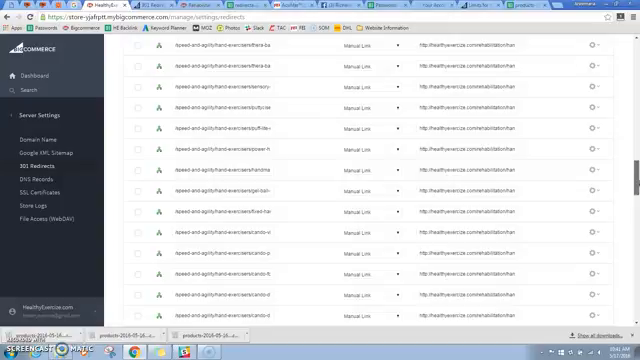
{"action": "scroll", "scroll_direction": "down", "scroll_amount": 3}
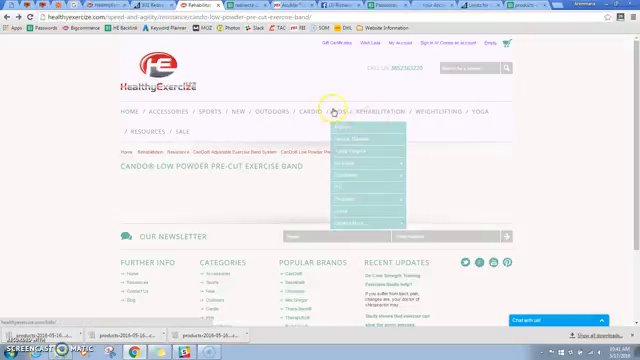
{"action": "mouse_move", "coordinate": [375, 112]}
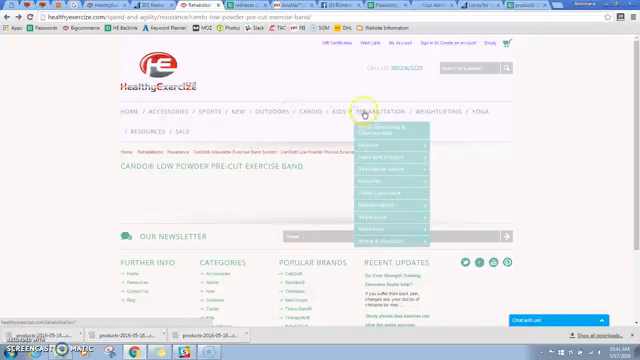
{"action": "mouse_move", "coordinate": [419, 112]}
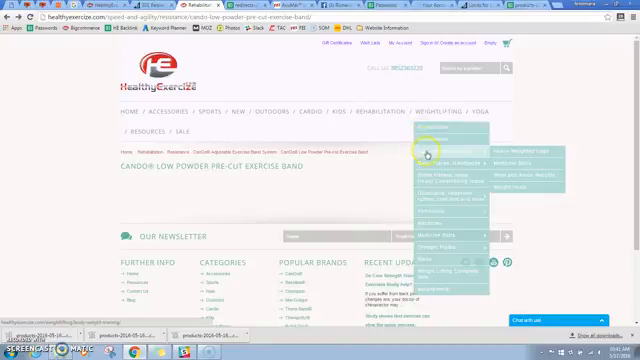
Visit the Body Weight Training category page, then a CanDo resistance band page
{"action": "left_click", "coordinate": [430, 157]}
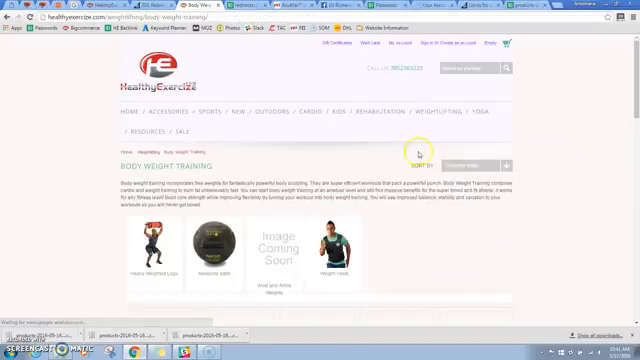
{"action": "left_click", "coordinate": [303, 112]}
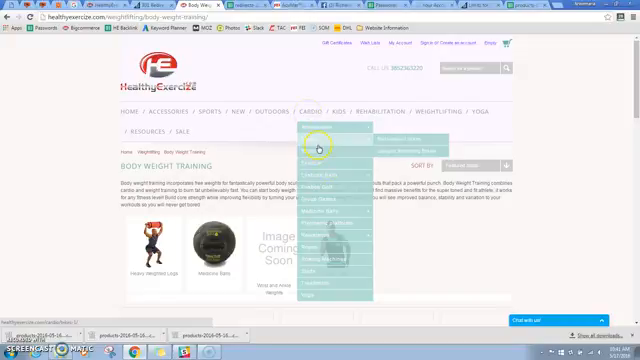
{"action": "mouse_move", "coordinate": [362, 112]}
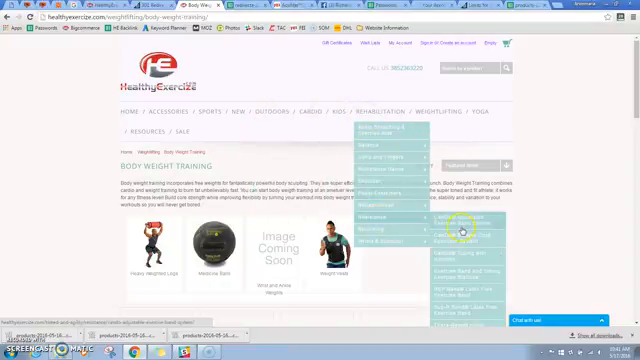
{"action": "left_click", "coordinate": [458, 231]}
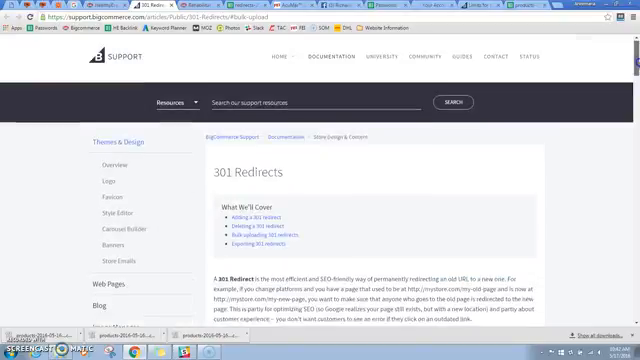
Scroll the 301 Redirects article to Bulk Uploading 301 redirects, then switch browser tabs
{"action": "scroll", "scroll_direction": "down", "scroll_amount": 3}
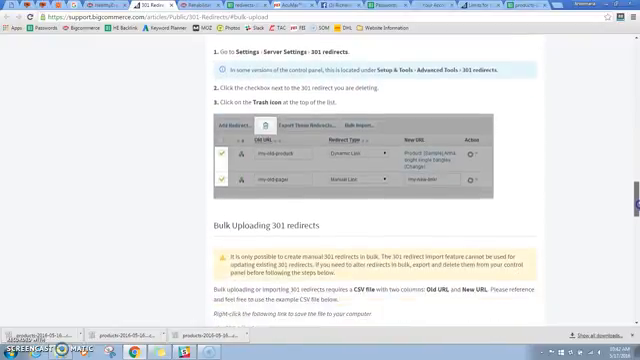
{"action": "scroll", "scroll_direction": "down", "scroll_amount": 3}
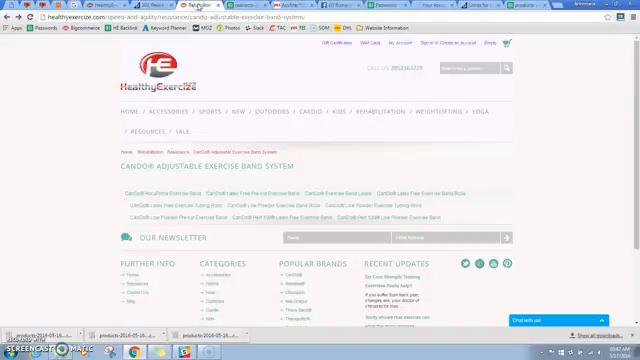
{"action": "left_click", "coordinate": [72, 318]}
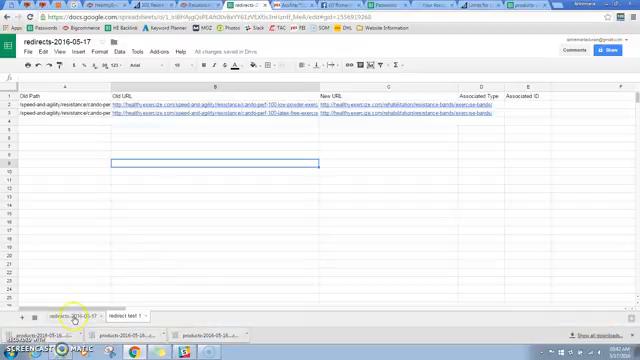
Open the 'redirect test 1' sheet, inspect its column headings and resize the Old Path column
{"action": "left_click", "coordinate": [62, 317]}
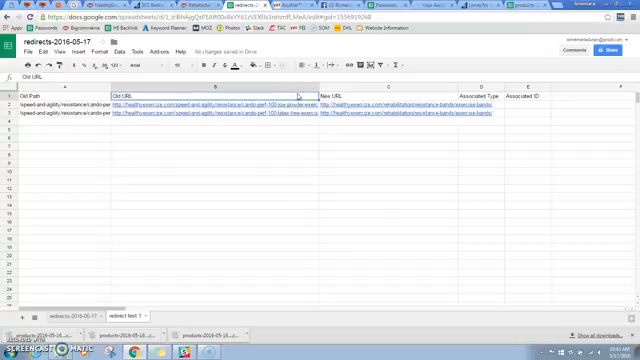
{"action": "left_click", "coordinate": [55, 104]}
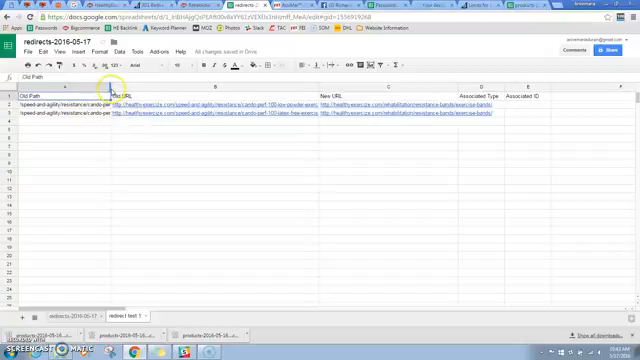
{"action": "left_click", "coordinate": [55, 88]}
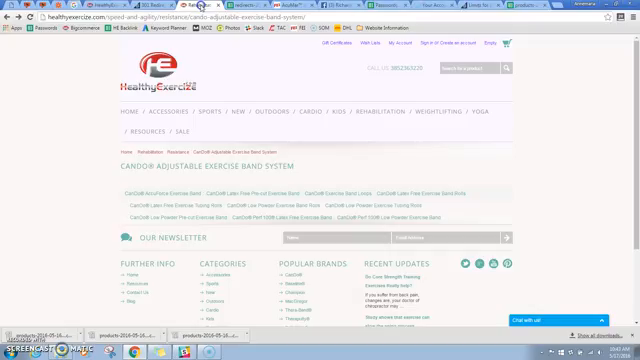
Scroll through the CanDo Adjustable Exercise Band System subcategory links, then return to Google Sheets
{"action": "scroll", "scroll_direction": "down", "scroll_amount": 3}
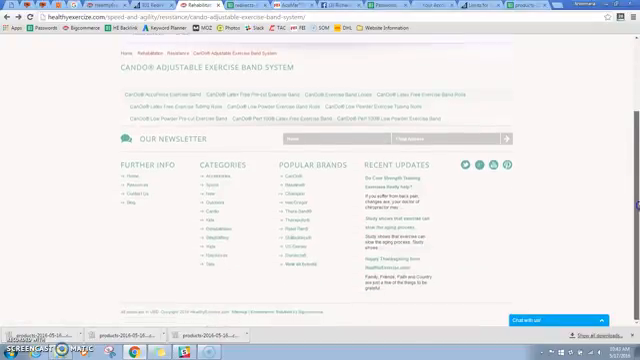
{"action": "scroll", "scroll_direction": "up", "scroll_amount": 3}
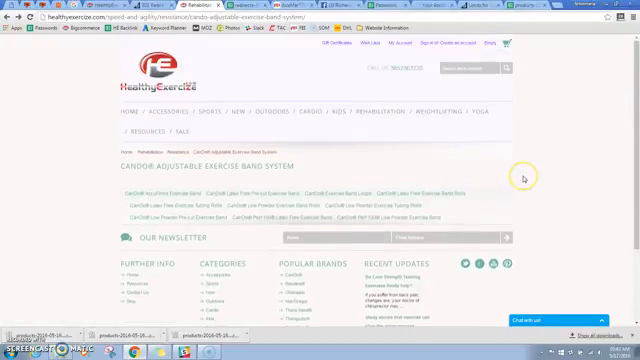
{"action": "mouse_move", "coordinate": [521, 175]}
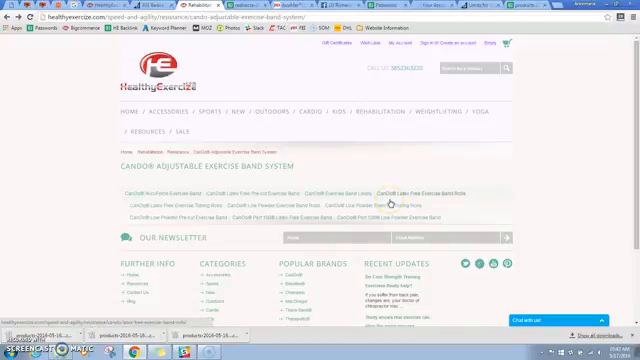
{"action": "mouse_move", "coordinate": [40, 269]}
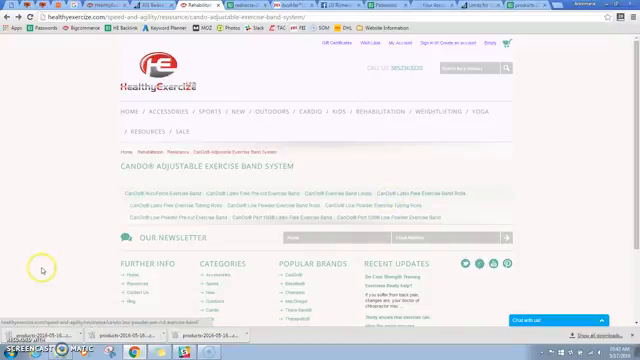
{"action": "left_click", "coordinate": [175, 7]}
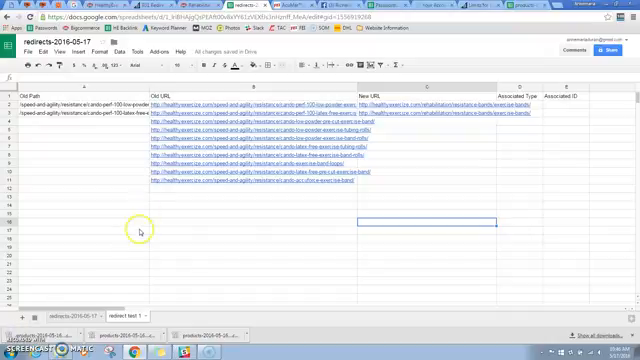
{"action": "mouse_move", "coordinate": [427, 118]}
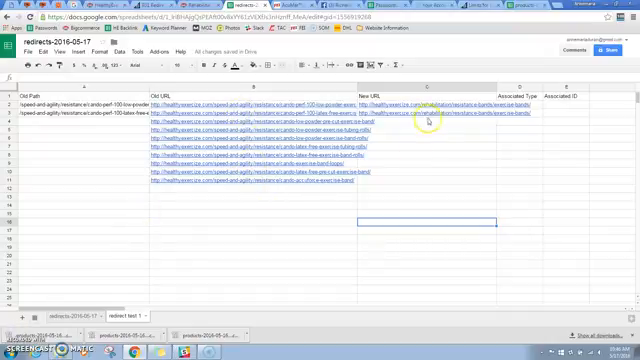
Check the new target URL entries on the redirect test sheet
{"action": "left_click", "coordinate": [420, 103]}
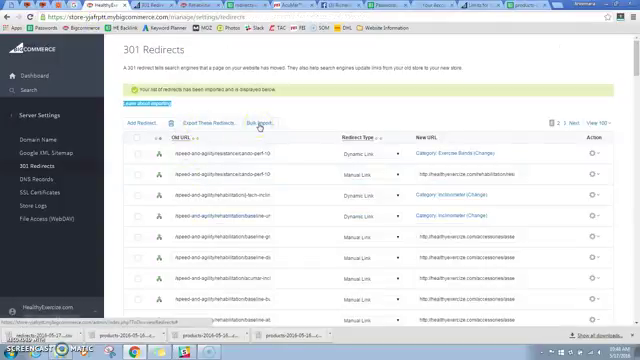
Bulk-import the 'redirects-2016-05-17 - redirect test 1' CSV as 301 redirects
{"action": "left_click", "coordinate": [258, 123]}
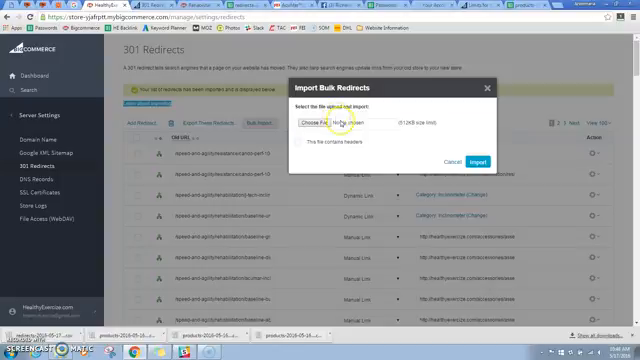
{"action": "left_click", "coordinate": [315, 121]}
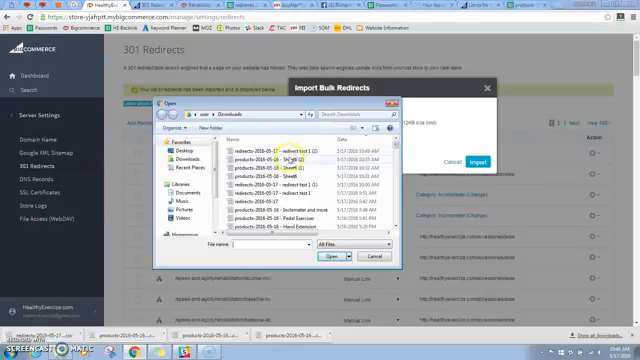
{"action": "left_click", "coordinate": [290, 142]}
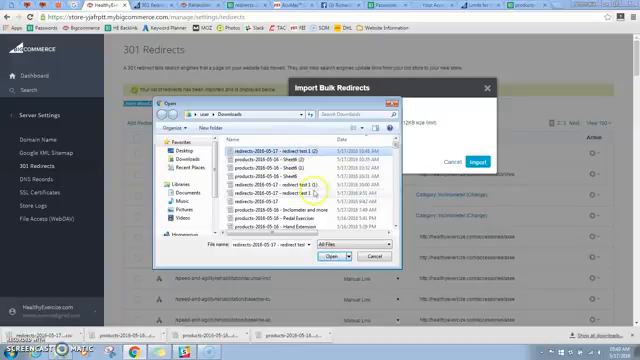
{"action": "left_click", "coordinate": [349, 256]}
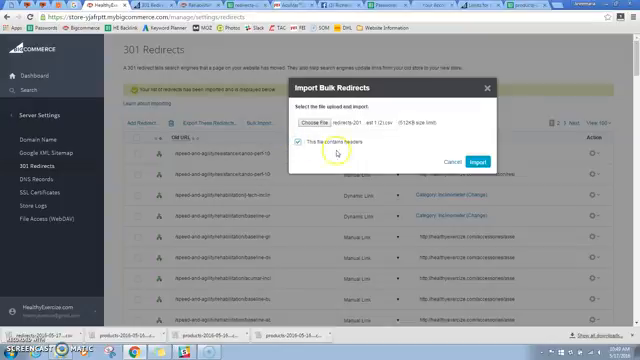
{"action": "left_click", "coordinate": [466, 157]}
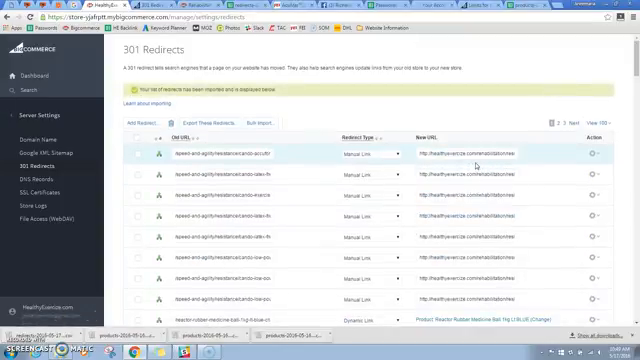
{"action": "scroll", "scroll_direction": "down", "scroll_amount": 3}
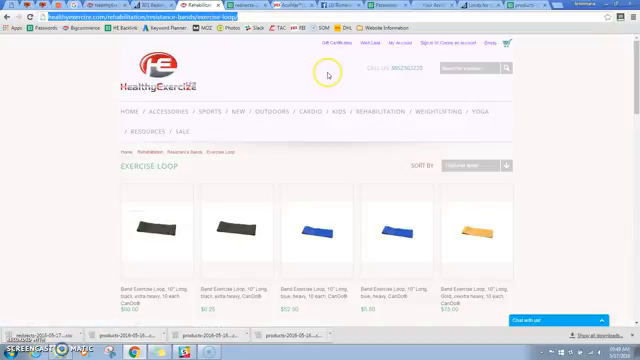
Verify Rehabilitation > Exercise Bands and two old CanDo subcategory links redirect correctly
{"action": "left_click", "coordinate": [377, 111]}
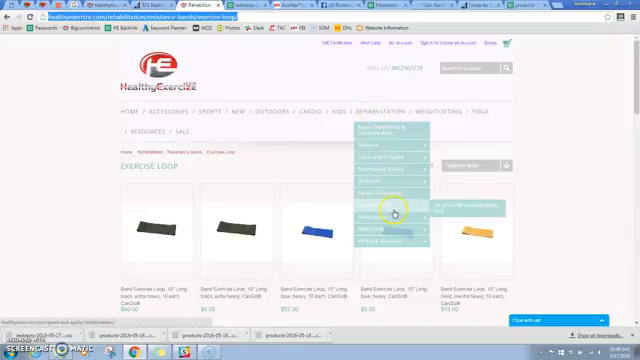
{"action": "left_click", "coordinate": [384, 105]}
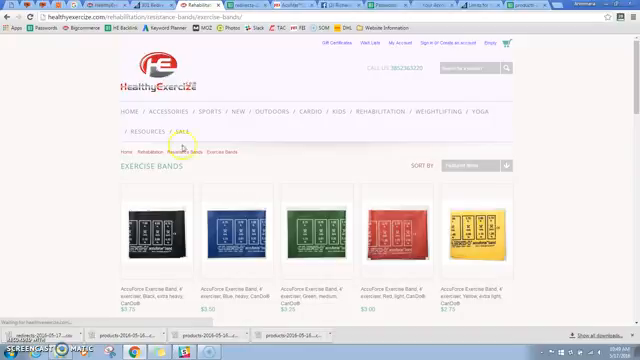
{"action": "left_click", "coordinate": [182, 143]}
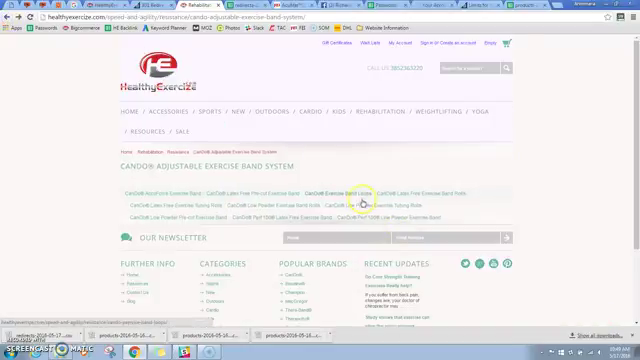
{"action": "left_click", "coordinate": [346, 202]}
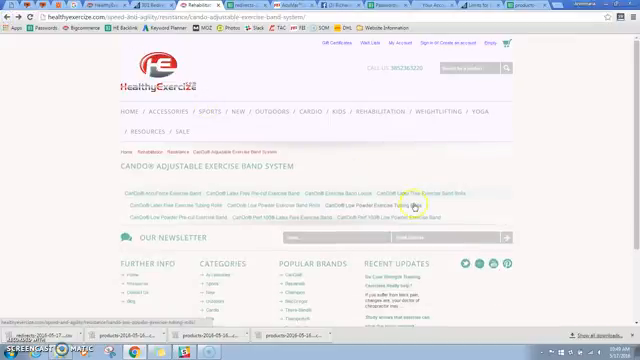
{"action": "left_click", "coordinate": [426, 203]}
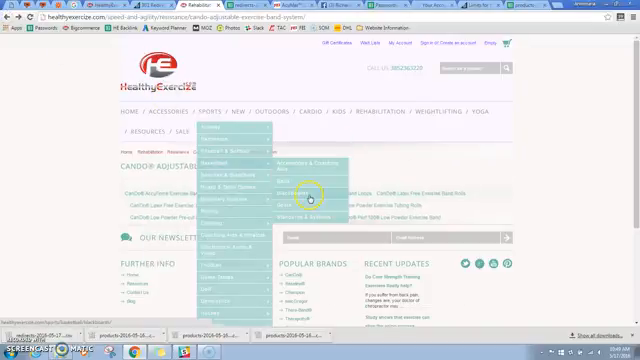
{"action": "left_click", "coordinate": [295, 187]}
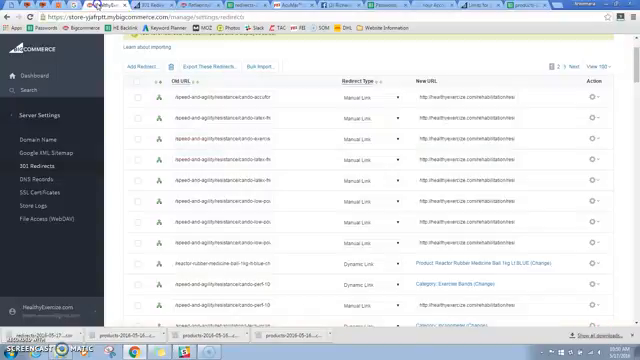
Permanently delete the old CanDo subcategories under Resistance in Product Categories
{"action": "left_click", "coordinate": [30, 55]}
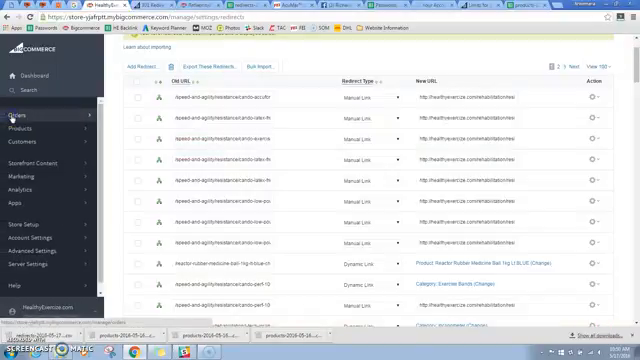
{"action": "left_click", "coordinate": [22, 128]}
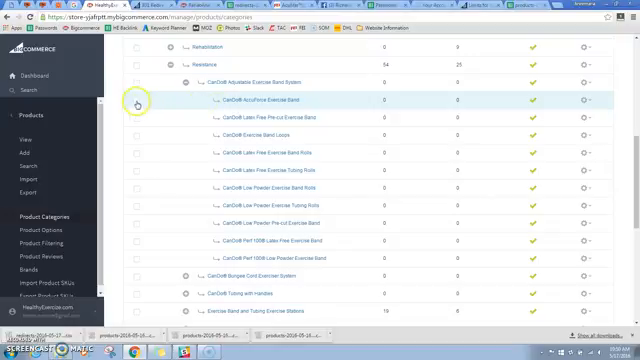
{"action": "left_click", "coordinate": [135, 132]}
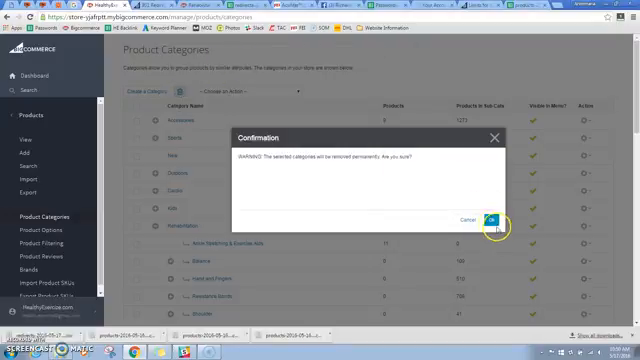
{"action": "left_click", "coordinate": [494, 217]}
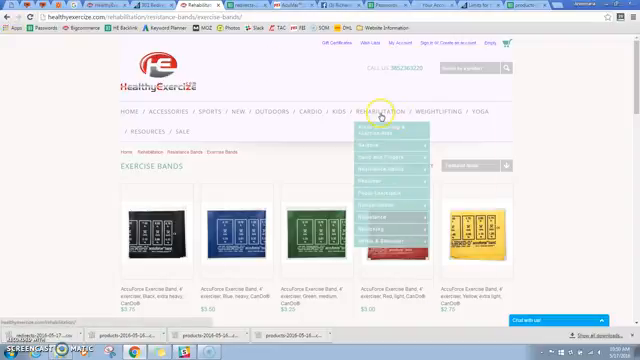
{"action": "mouse_move", "coordinate": [390, 214]}
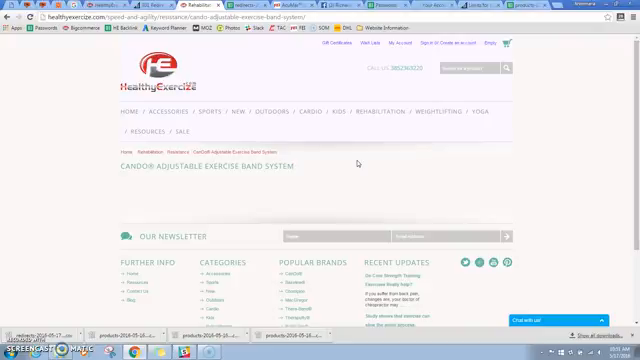
{"action": "mouse_move", "coordinate": [92, 209]}
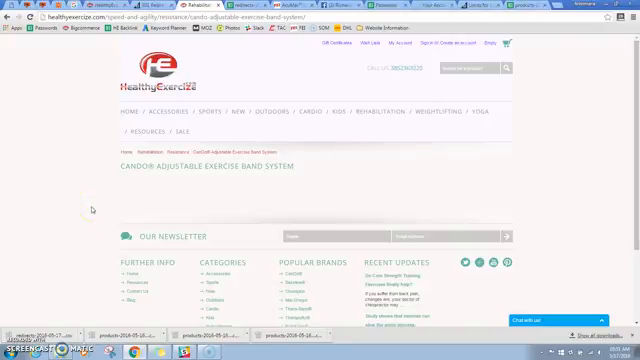